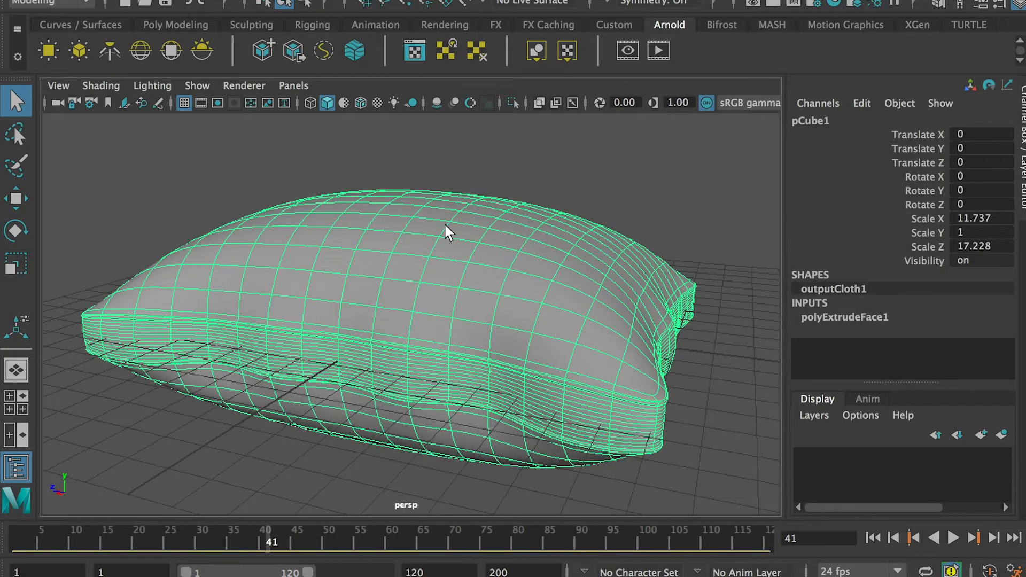
Step: Create a polygon cube and set its width, height and depth subdivisions to 16
left_click(80, 7)
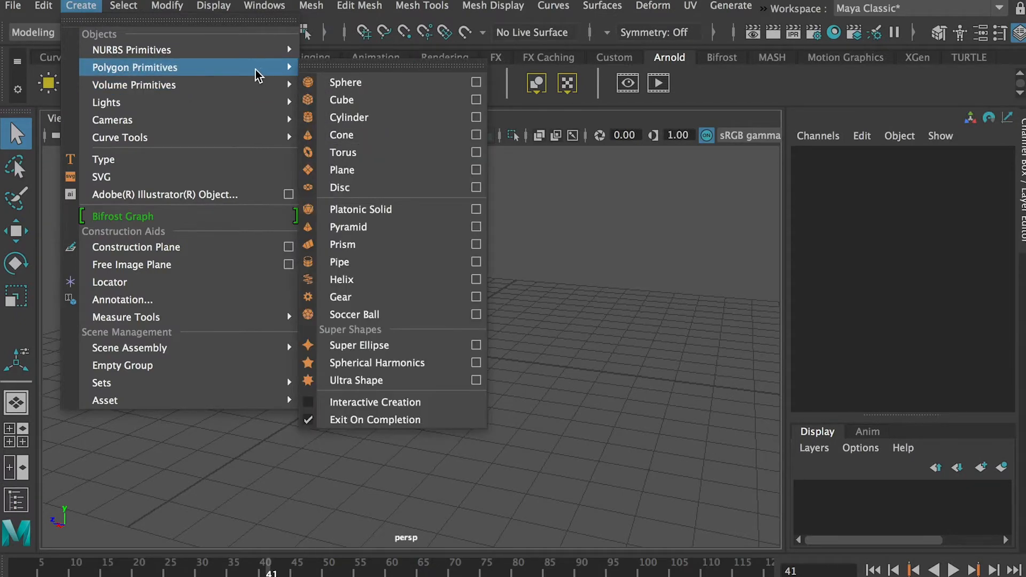
left_click(341, 99)
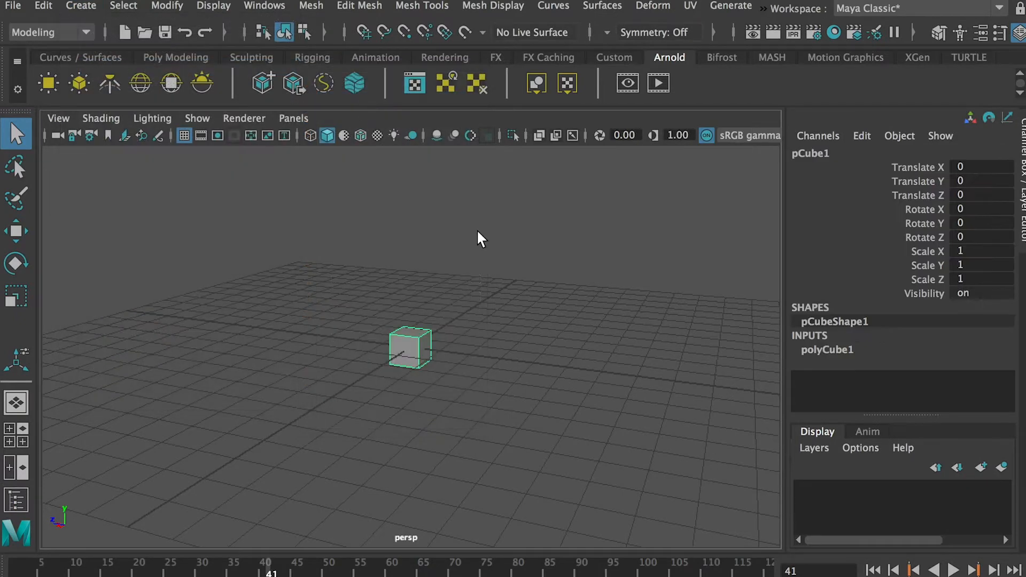
left_click(826, 349)
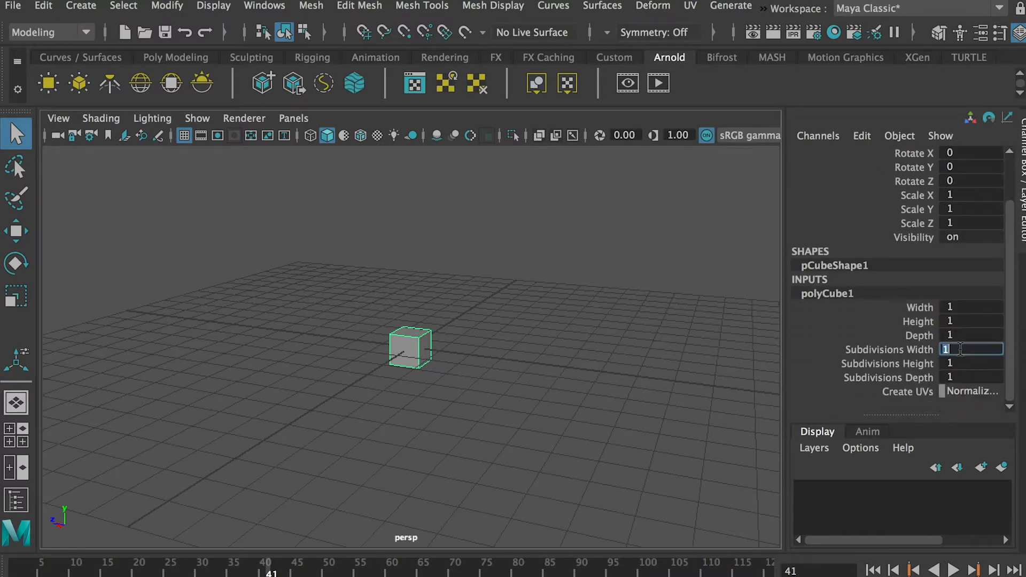
type("16")
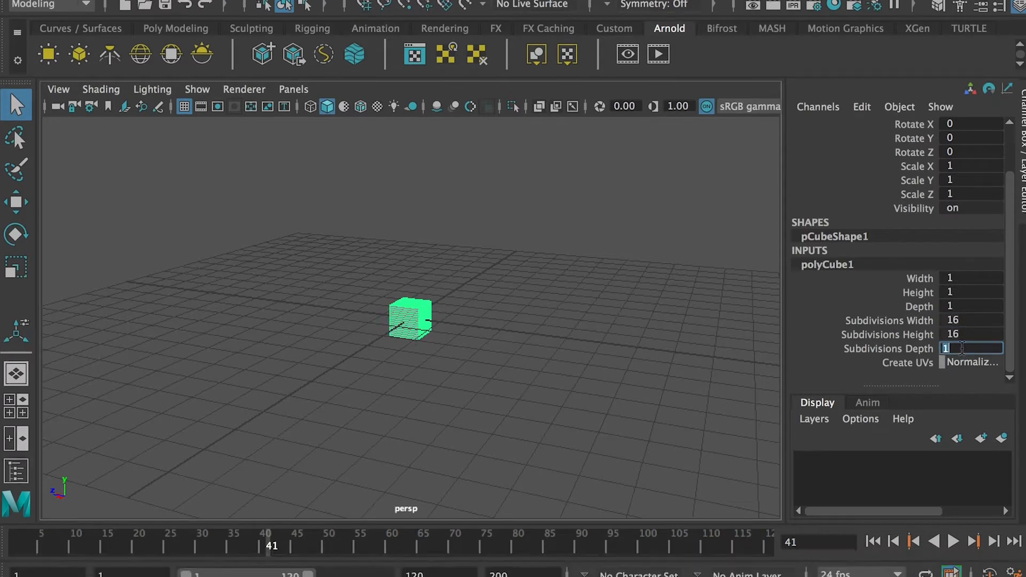
type("16")
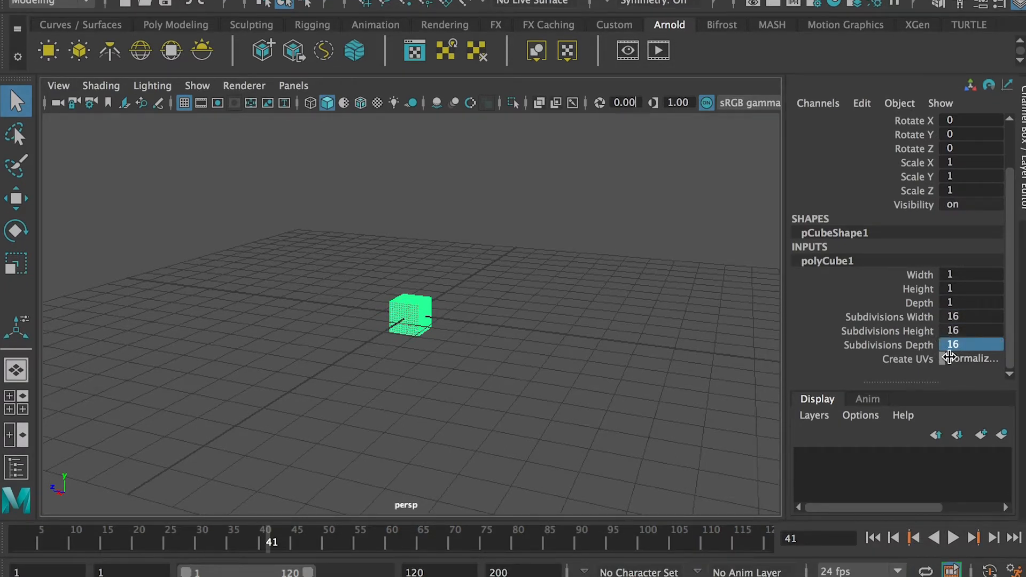
mouse_move(422, 339)
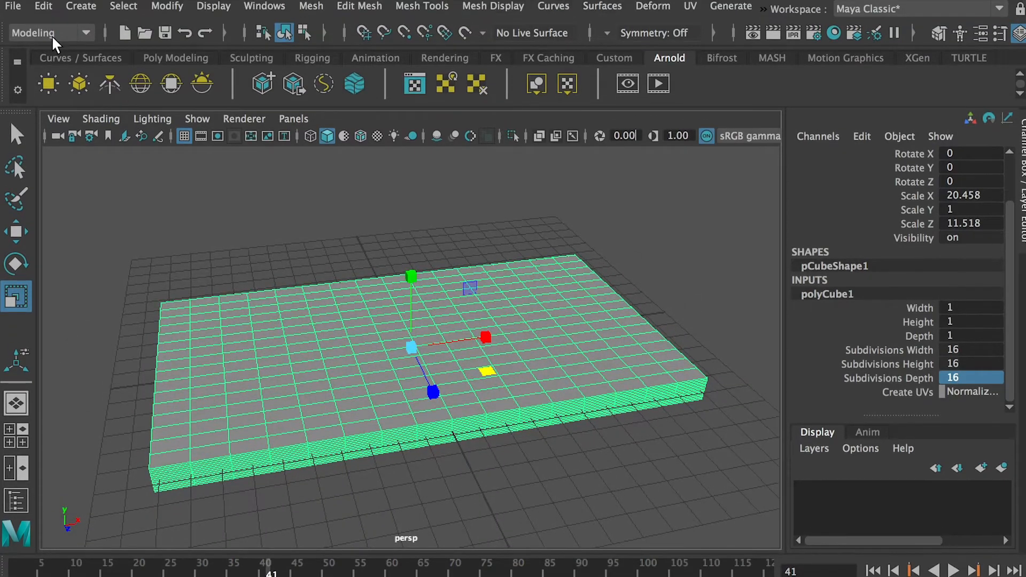
mouse_move(49, 33)
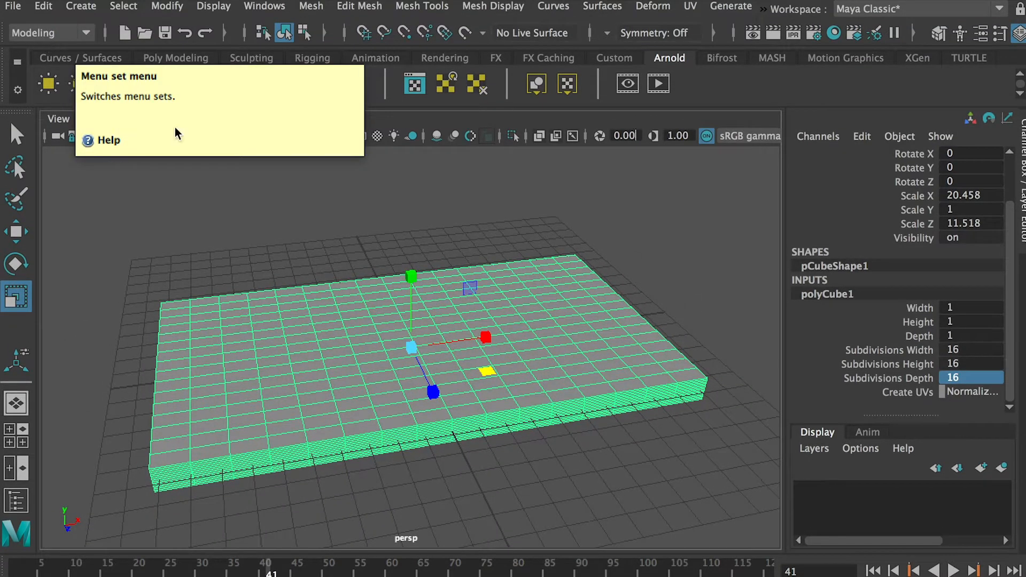
Step: Switch to the FX menu set and convert the slab into an nCloth object
left_click(49, 33)
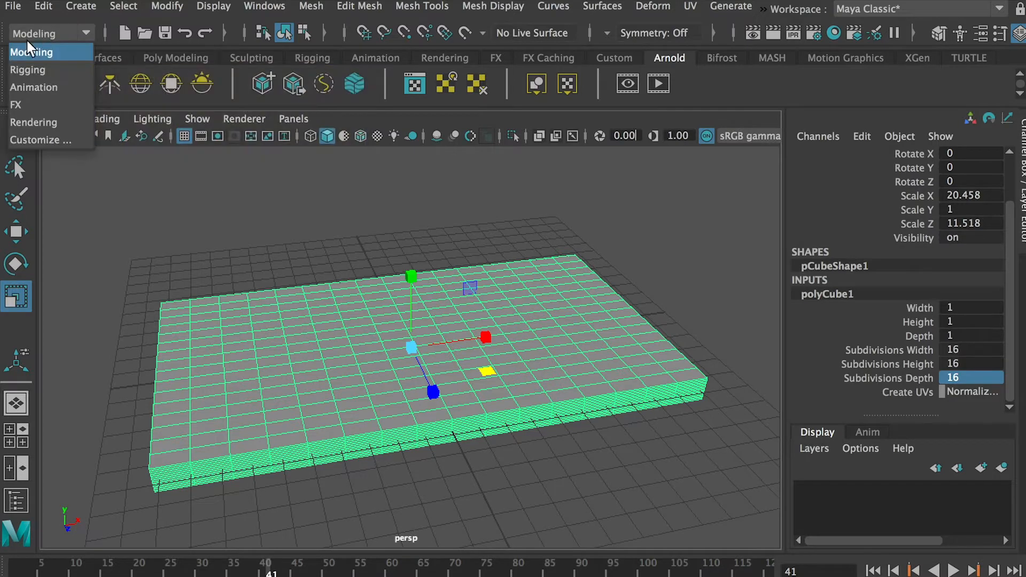
mouse_move(19, 105)
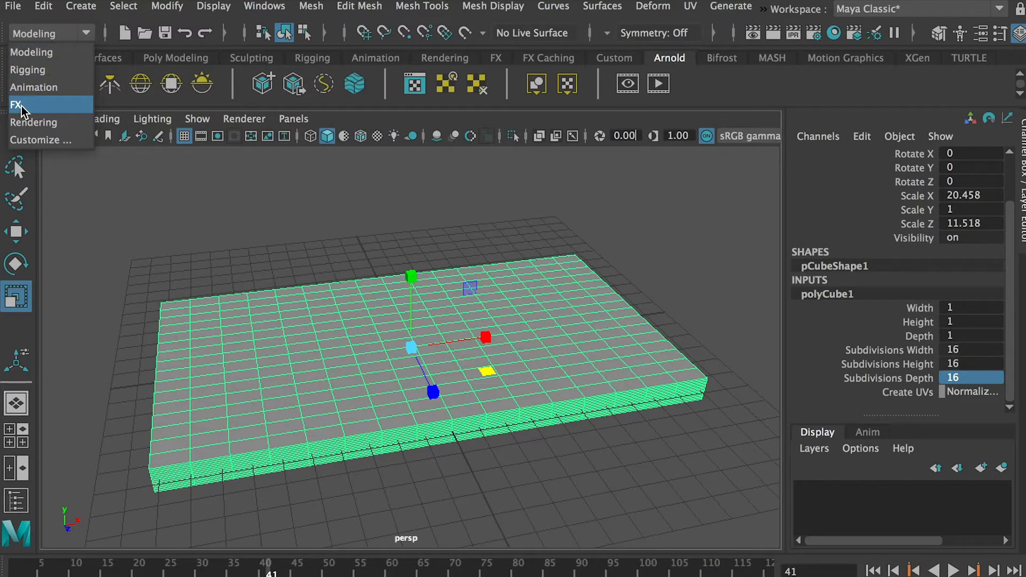
left_click(16, 105)
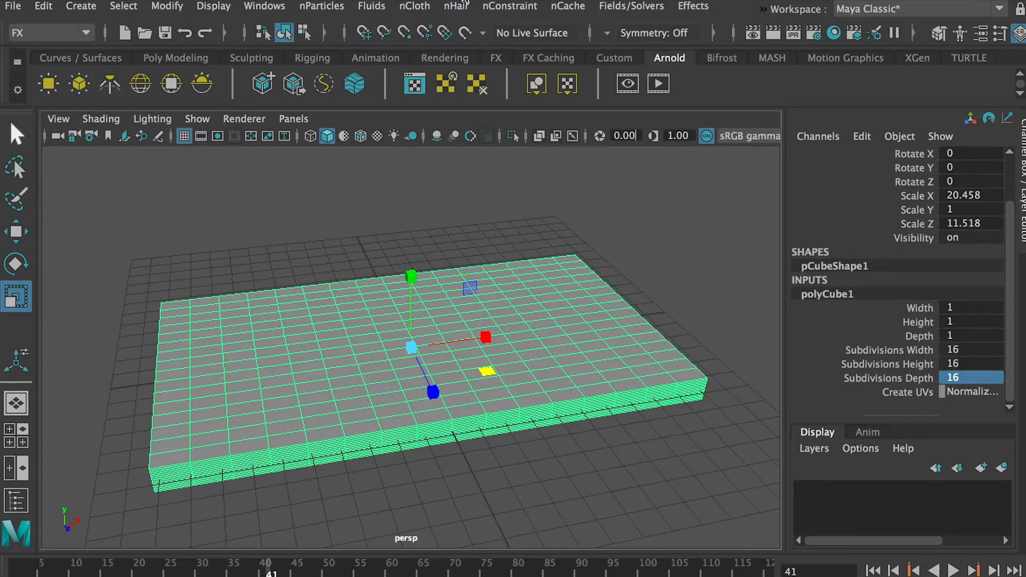
left_click(414, 7)
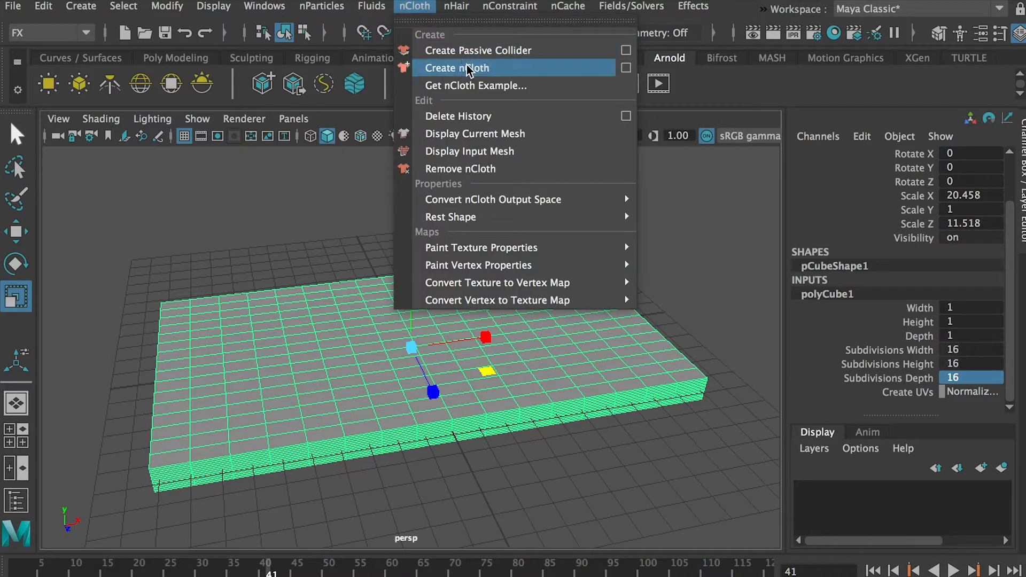
mouse_move(495, 72)
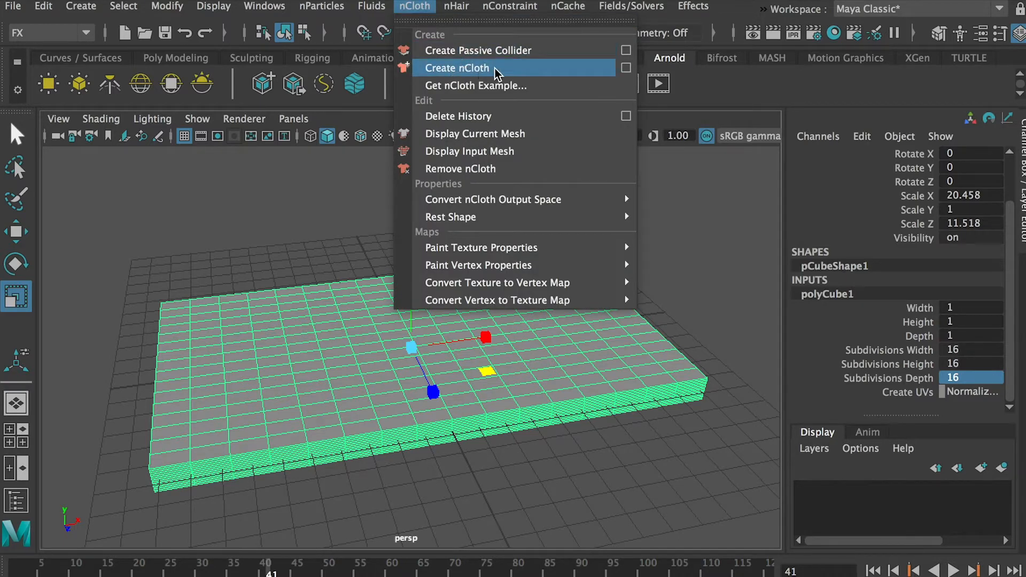
left_click(456, 68)
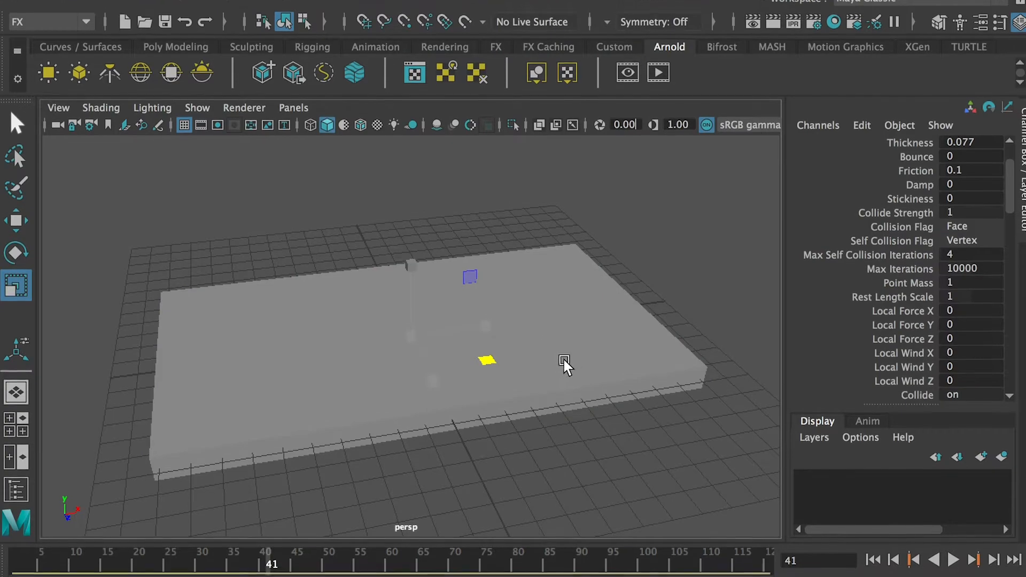
Step: Play the cloth simulation to test it, then rewind to frame 1
left_click(953, 537)
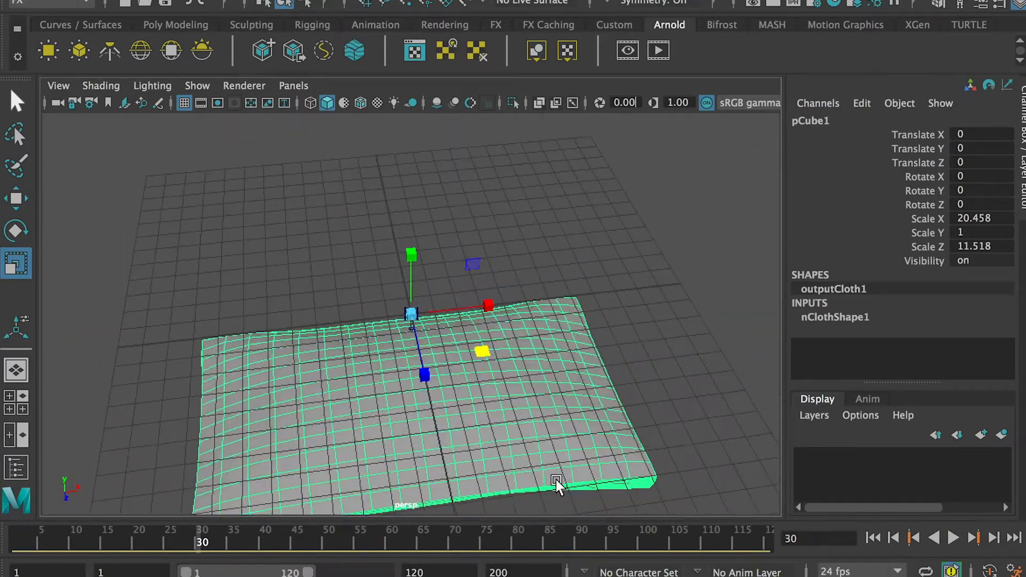
left_click(952, 538)
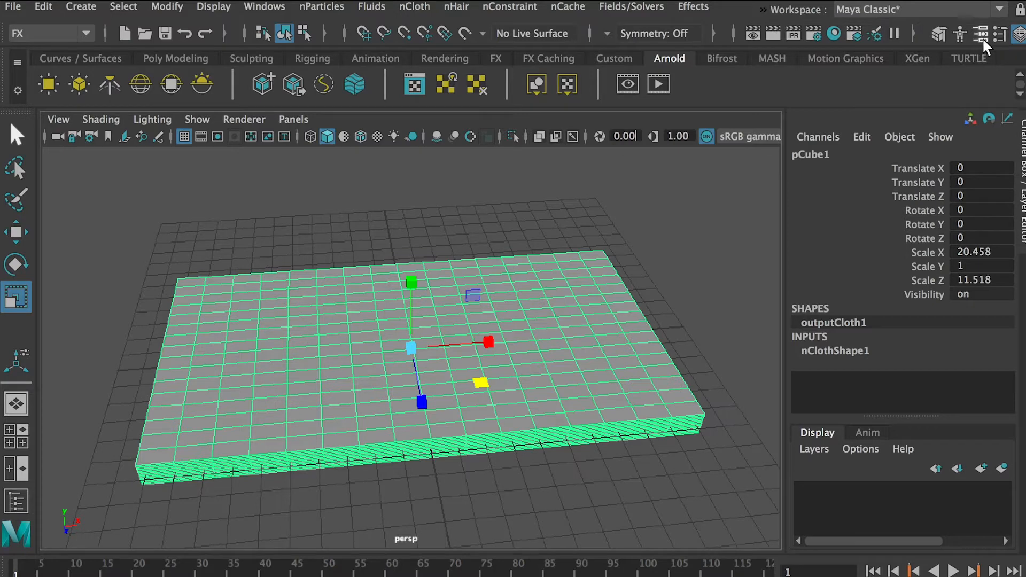
Step: Set the nClothShape1 Pressure to 0.800 in the Attribute Editor so the slab puffs up
left_click(981, 34)
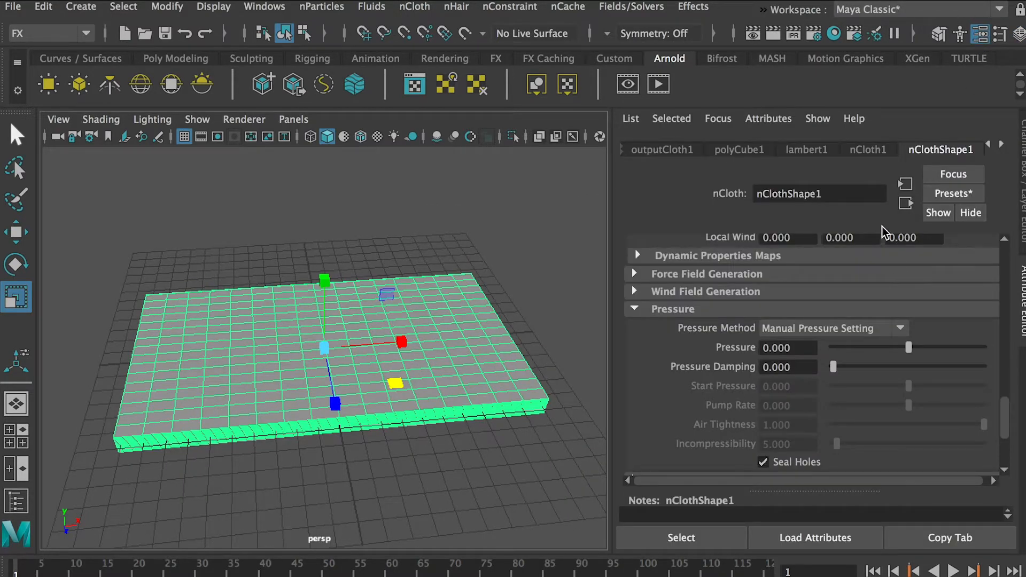
mouse_move(959, 160)
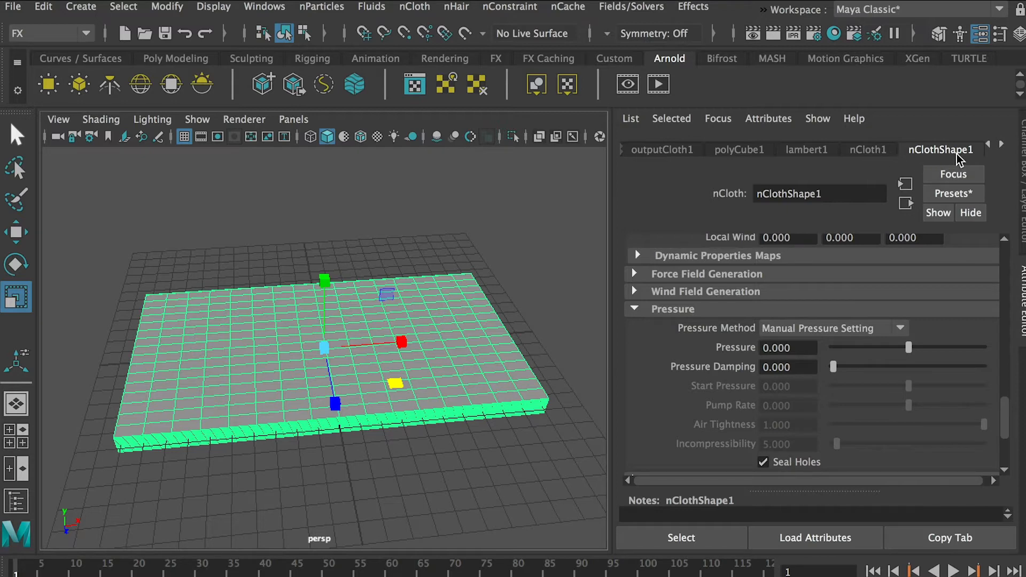
mouse_move(692, 316)
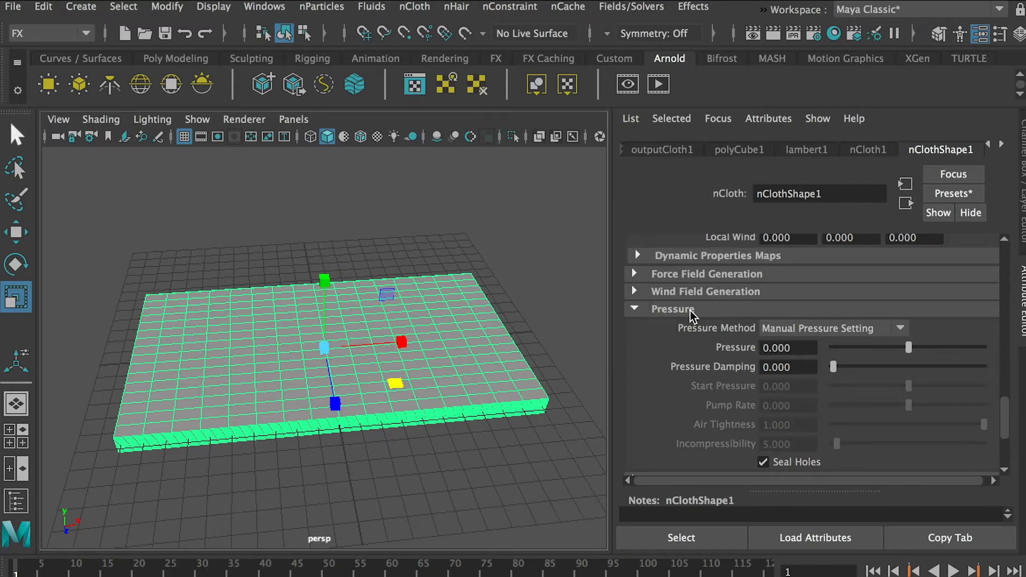
scroll("down", 3)
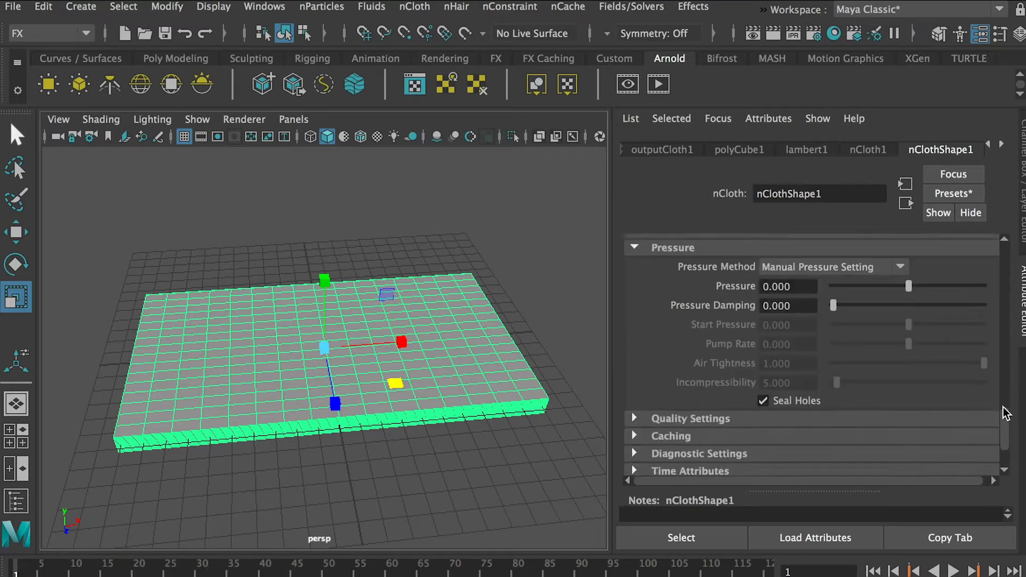
scroll("up", 3)
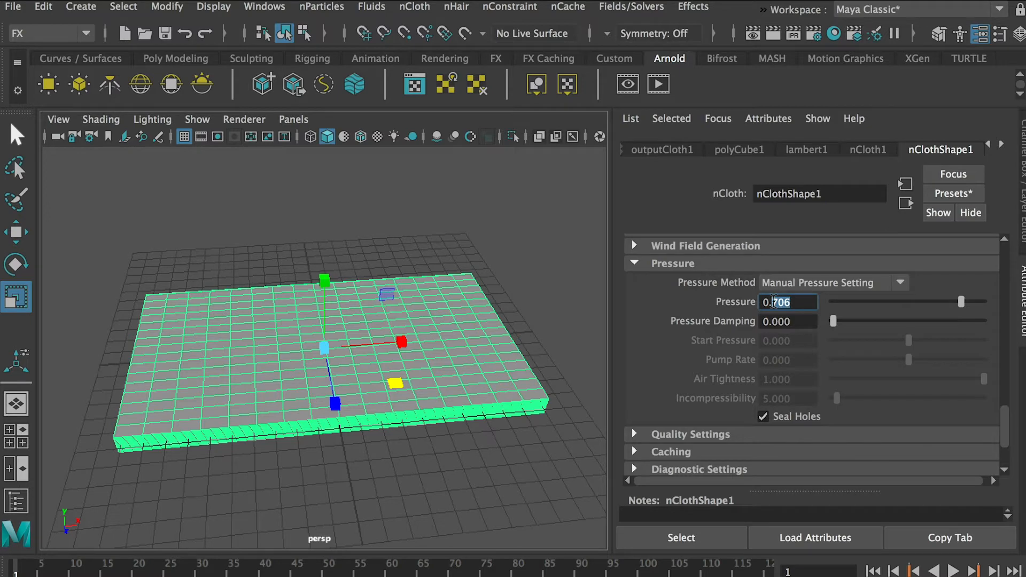
type("0.800")
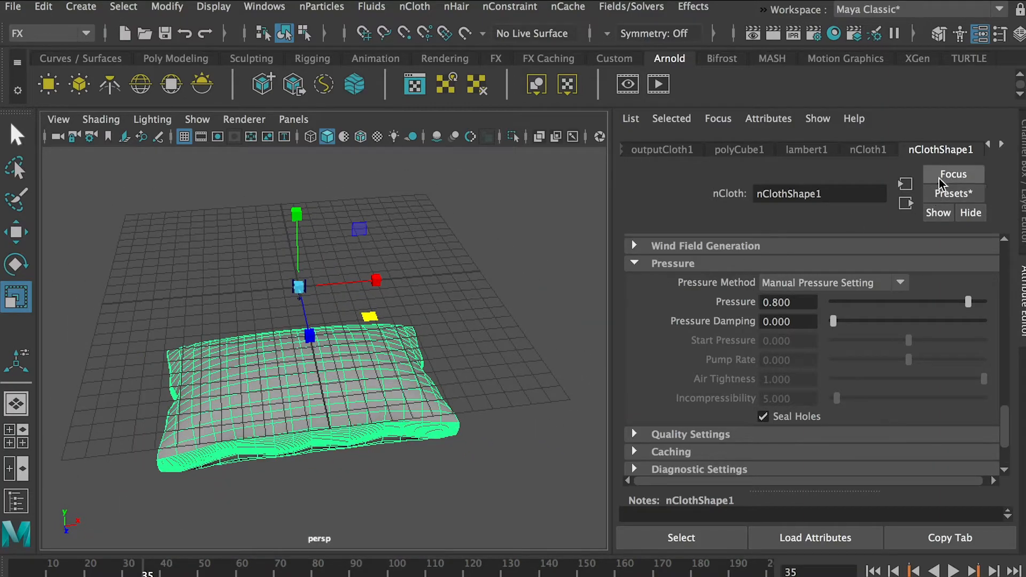
mouse_move(977, 130)
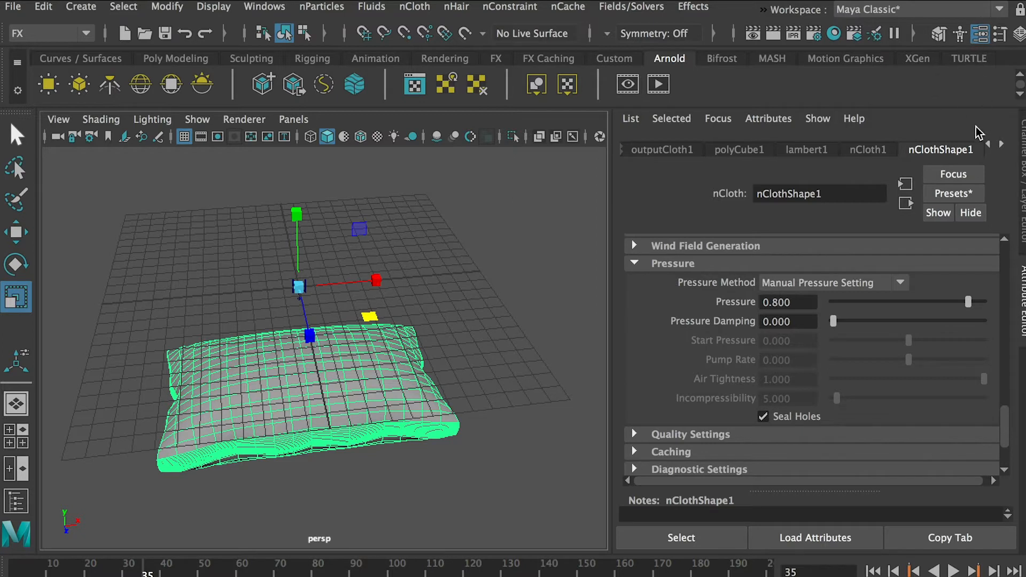
mouse_move(1006, 152)
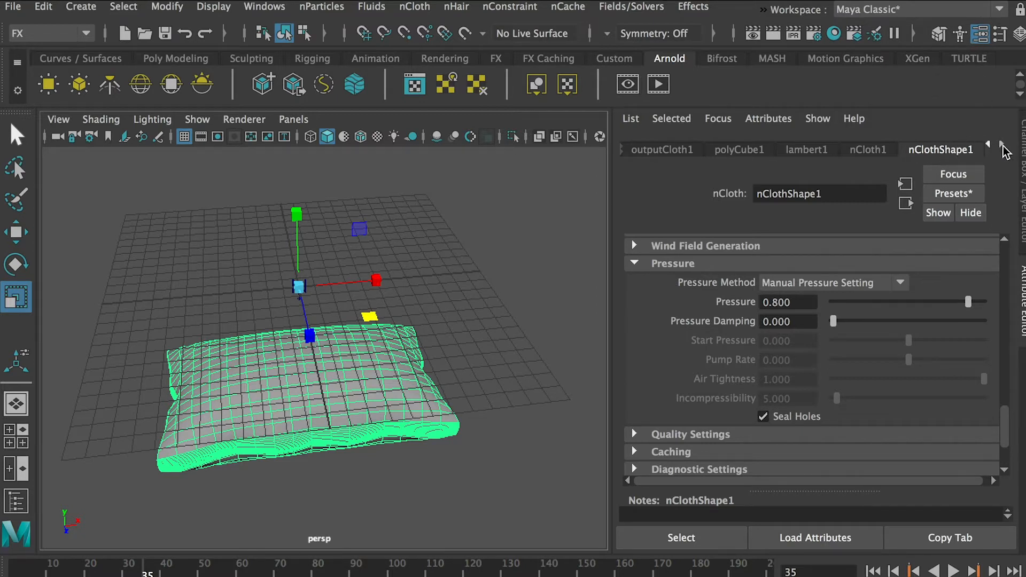
Step: Set nucleus1 Gravity to 0, play the simulation to watch it inflate, then rewind
left_click(1001, 145)
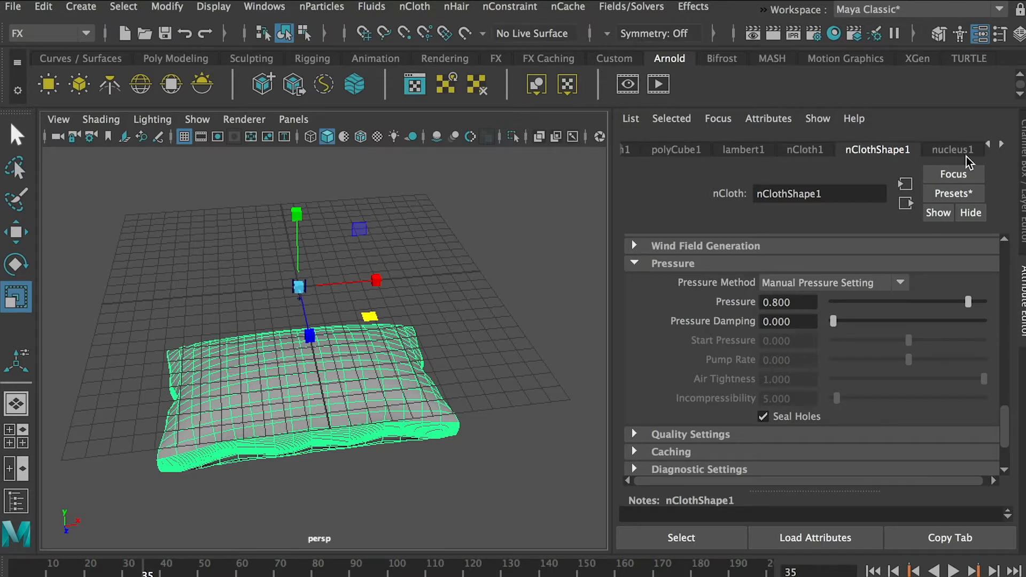
left_click(952, 150)
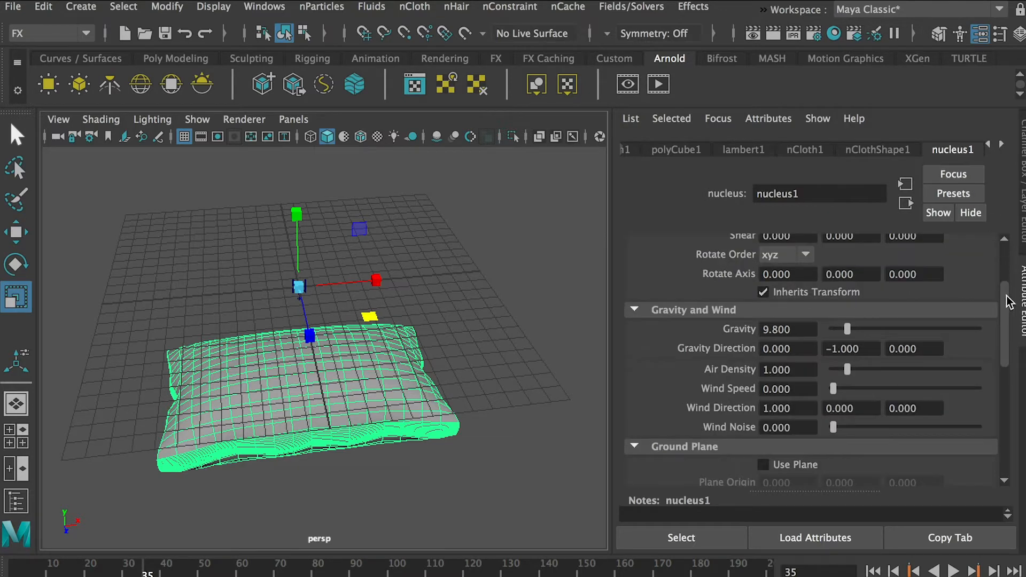
scroll("down", 3)
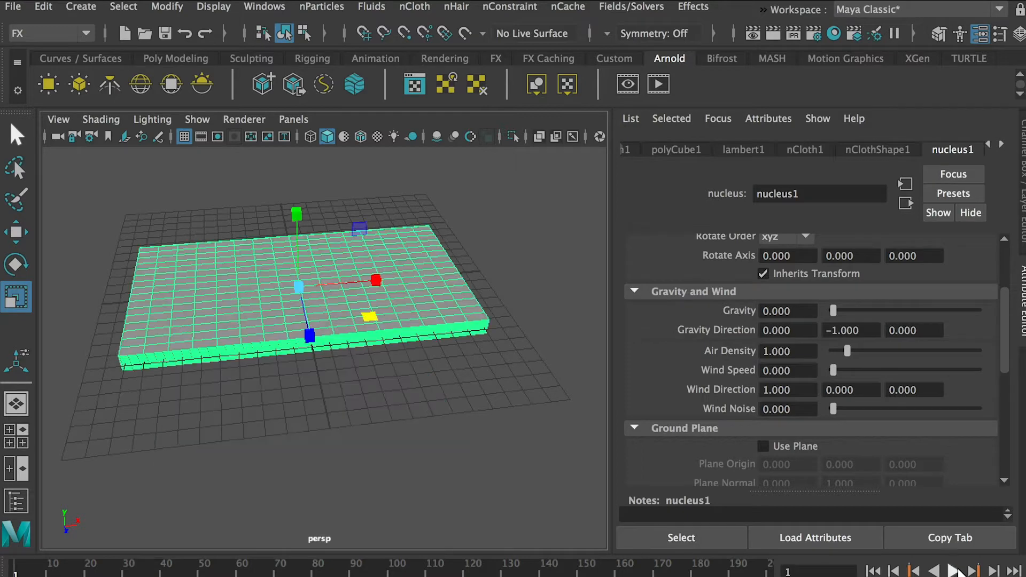
left_click(952, 571)
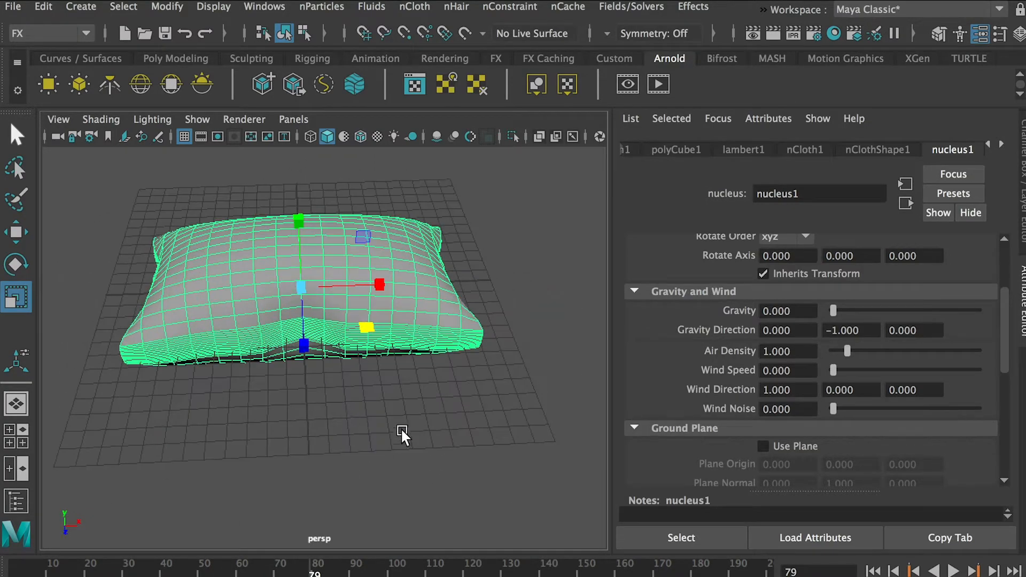
left_click(952, 571)
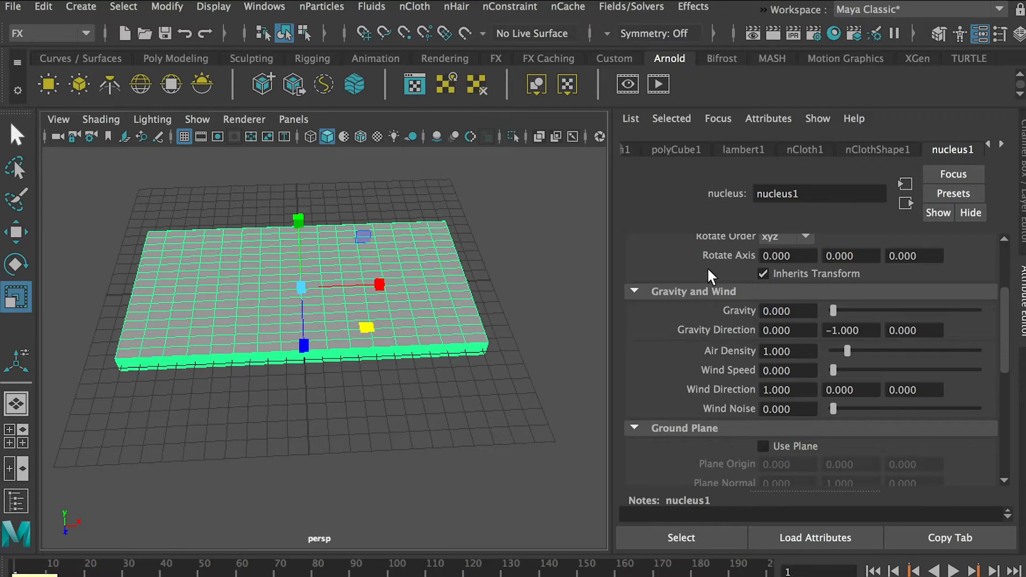
Step: Raise the cloth Pressure to 1.0, play until fully inflated, and select the pillow
left_click(876, 150)
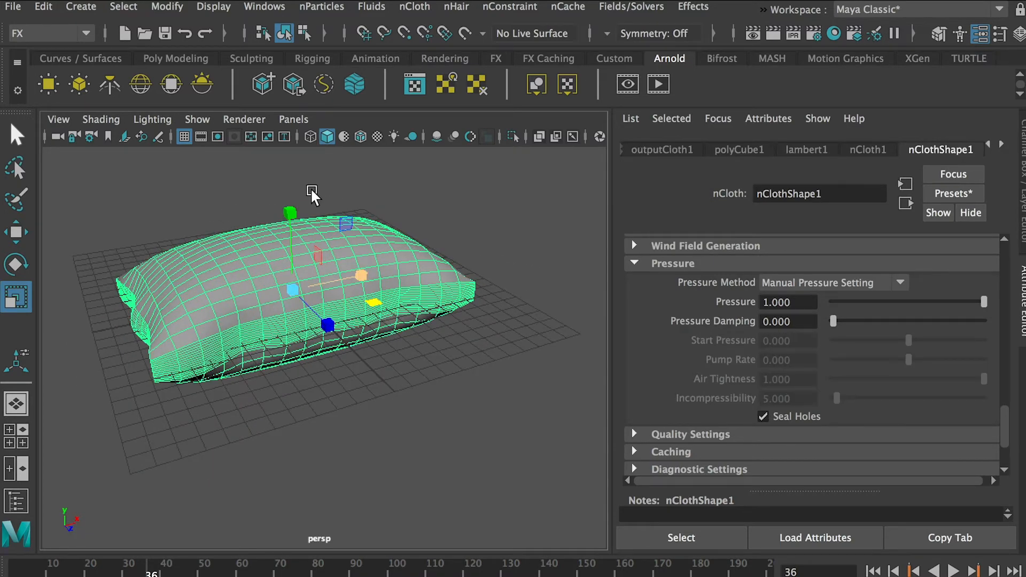
left_click(43, 7)
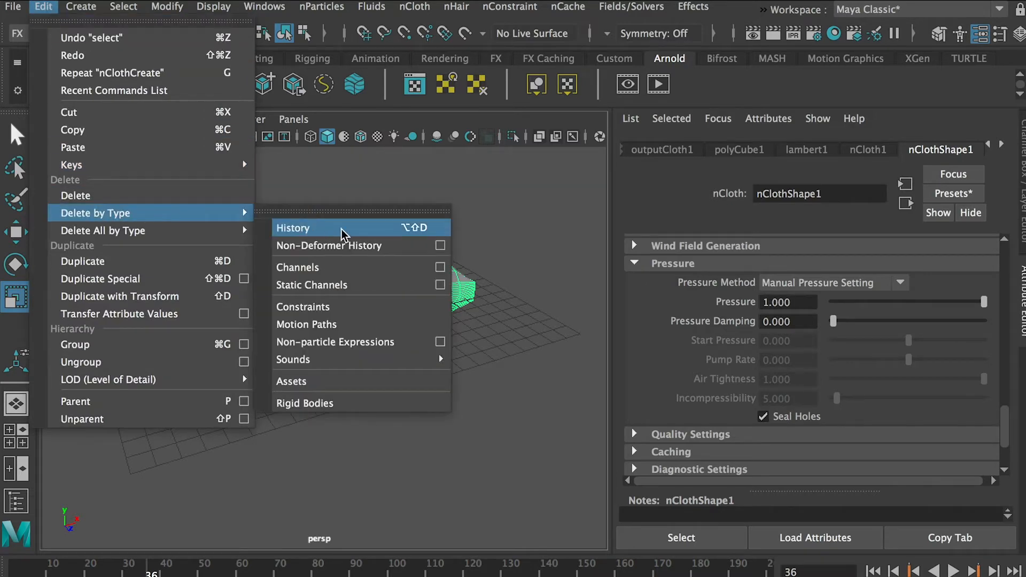
Step: Delete the pillow's construction history, reselect the mesh and enter face mode
left_click(292, 228)
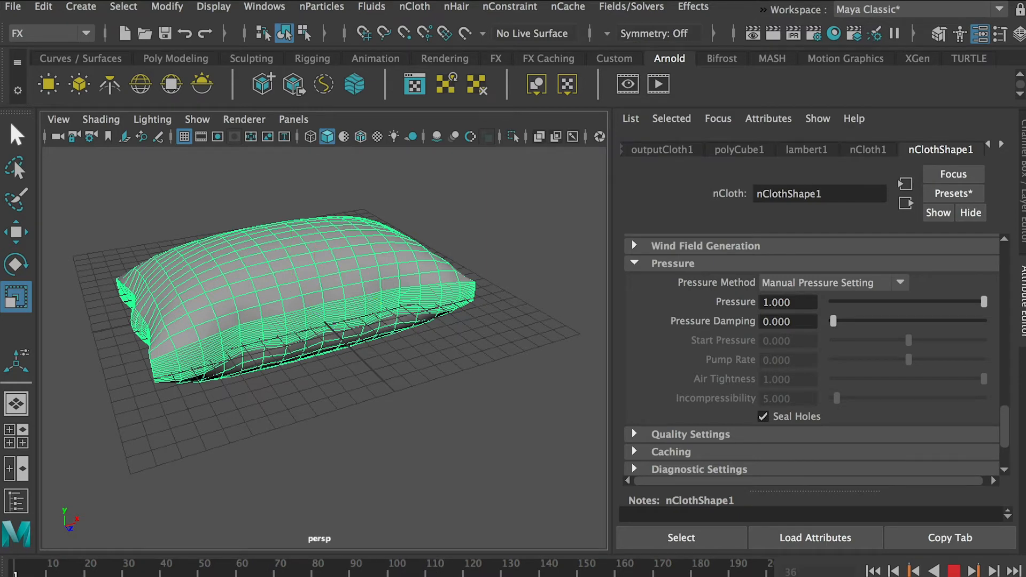
left_click(261, 287)
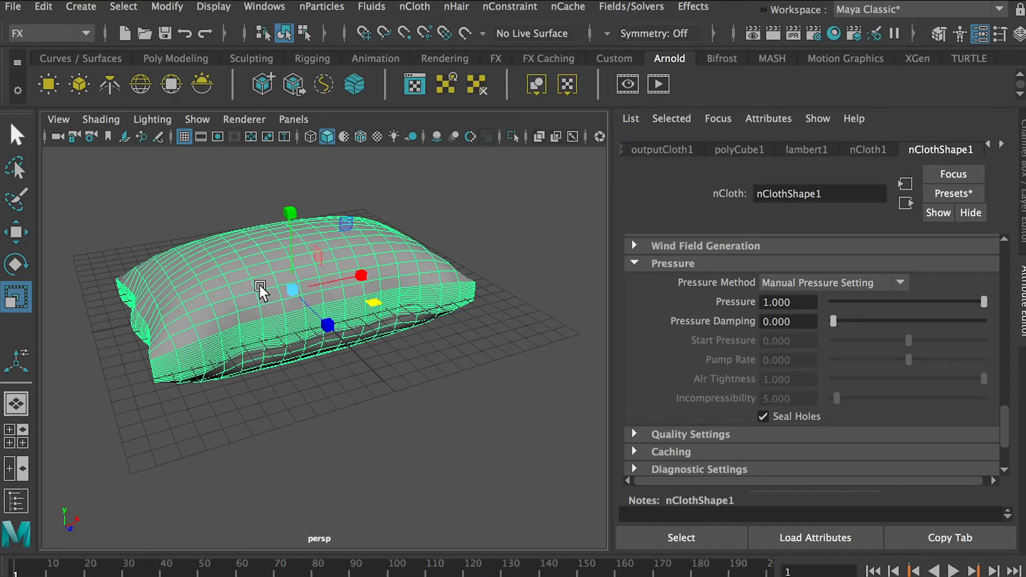
mouse_move(281, 367)
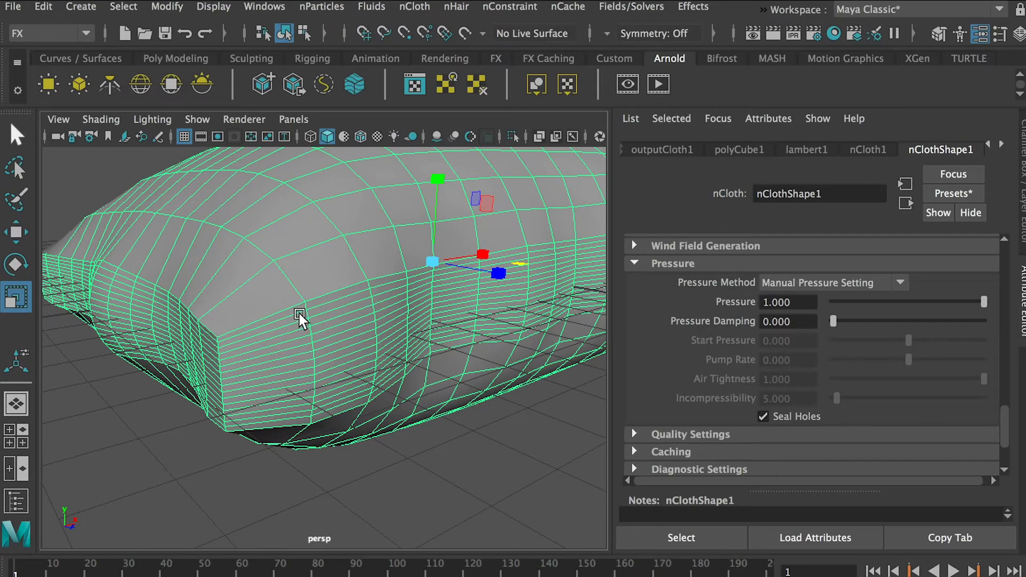
left_click(234, 271)
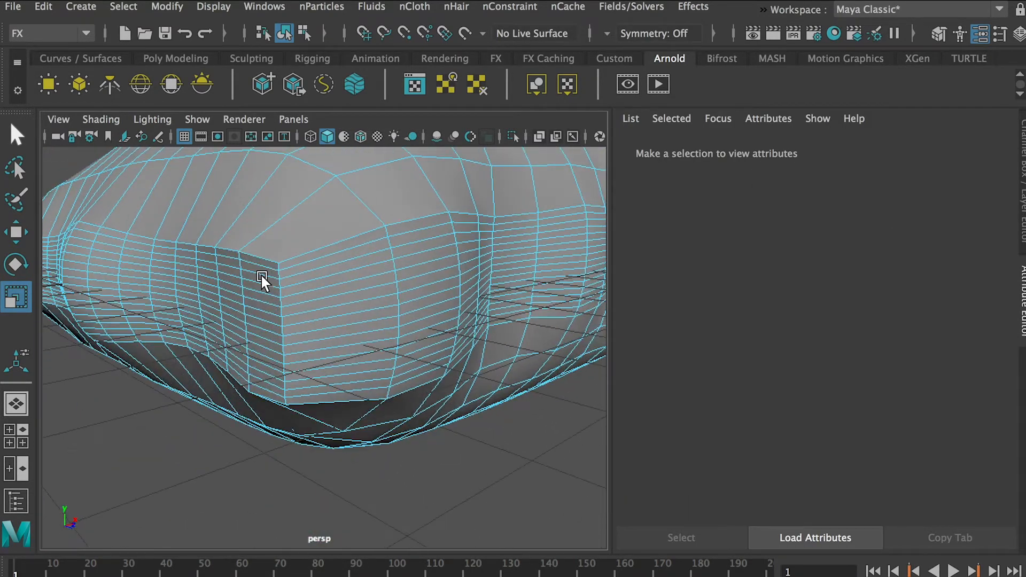
Step: Select the two face loops running around the pillow's side edge
left_click(360, 256)
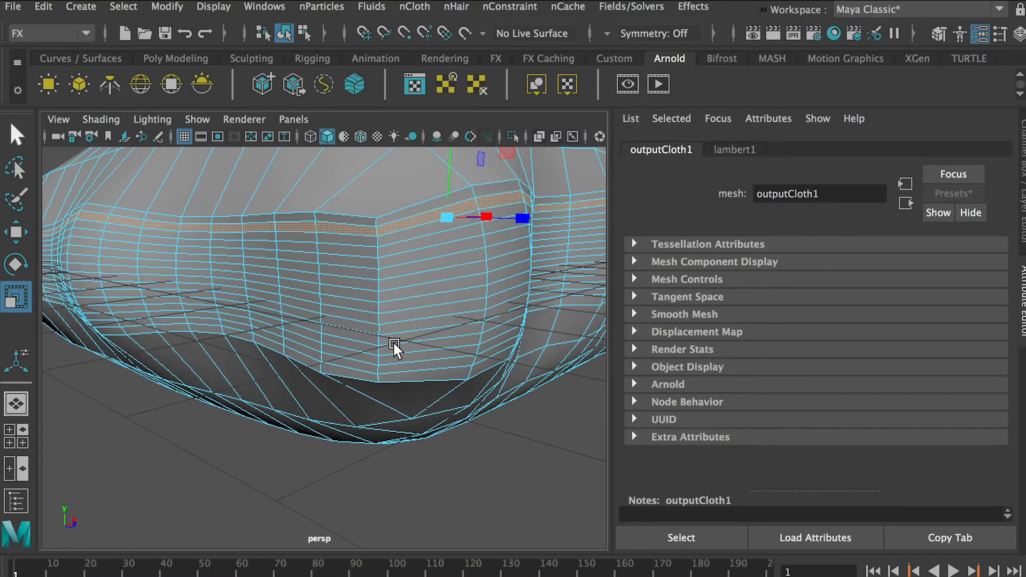
left_click(413, 359)
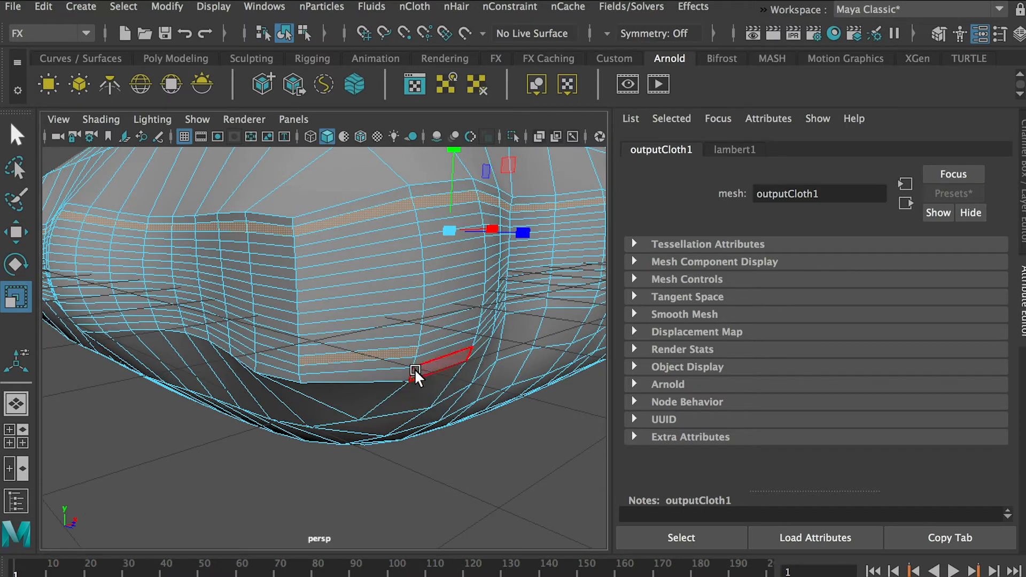
left_click(330, 367)
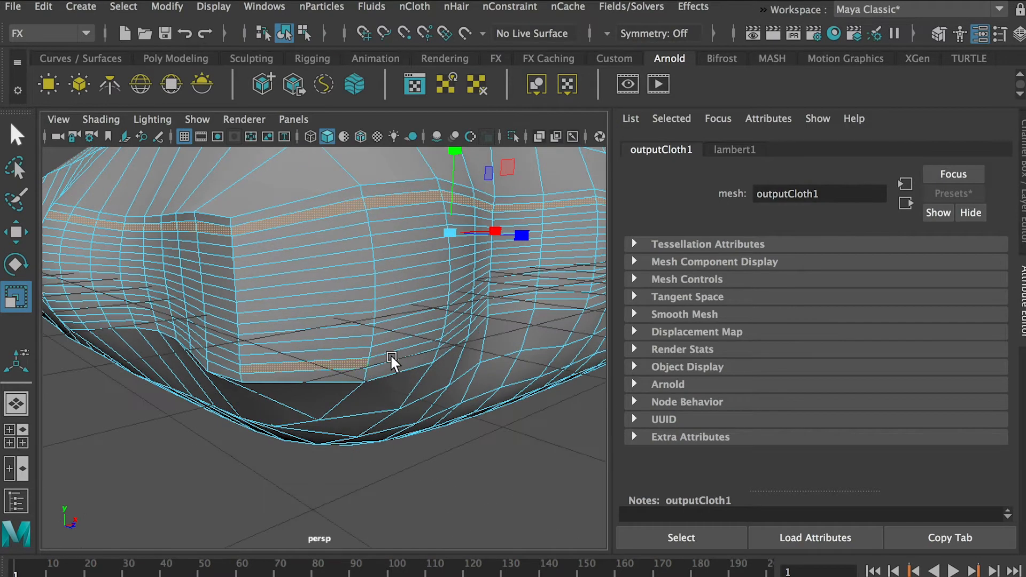
left_click(398, 357)
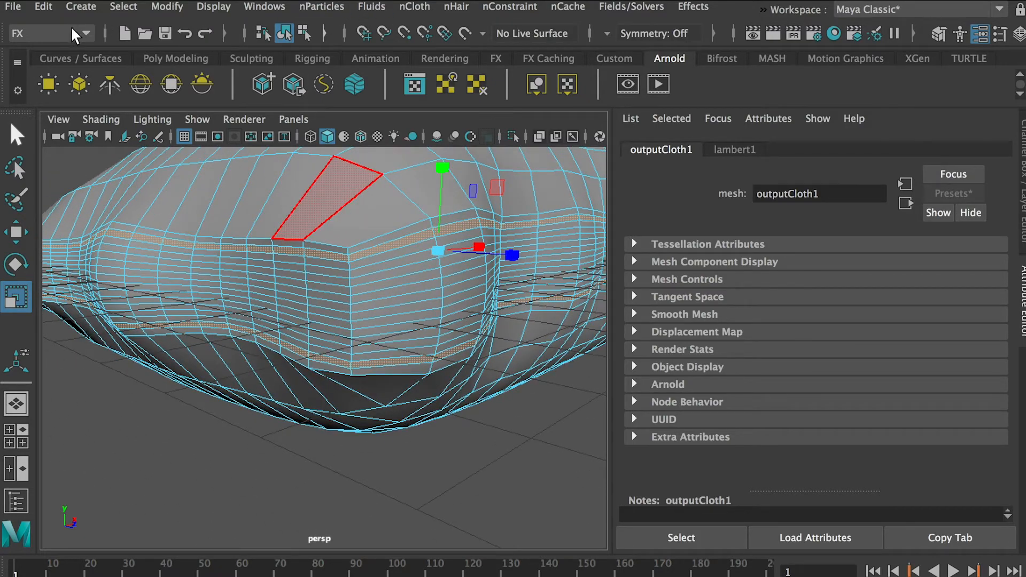
Step: Switch to Modeling and extrude the selected side faces into a seam band
left_click(50, 33)
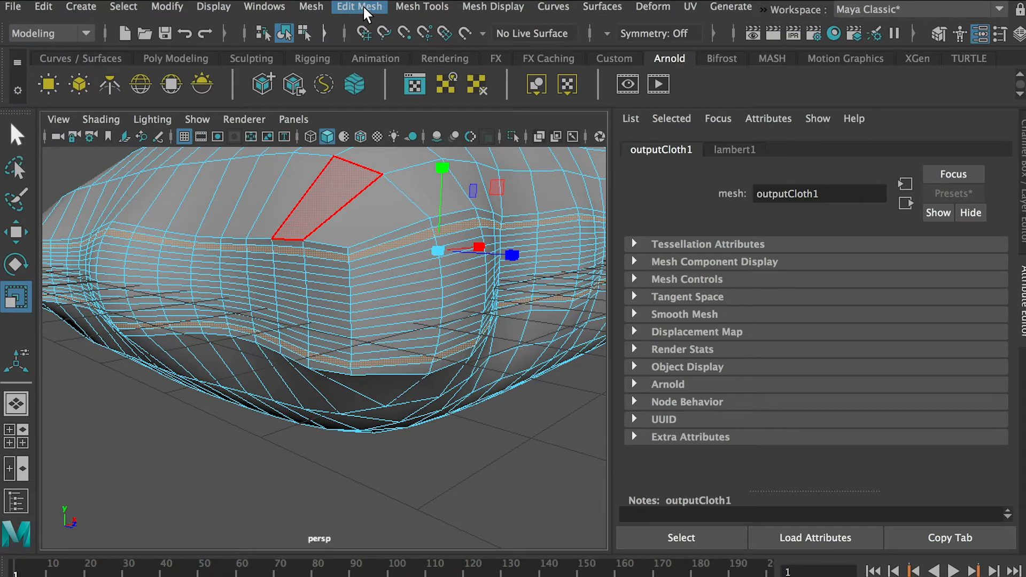
left_click(359, 7)
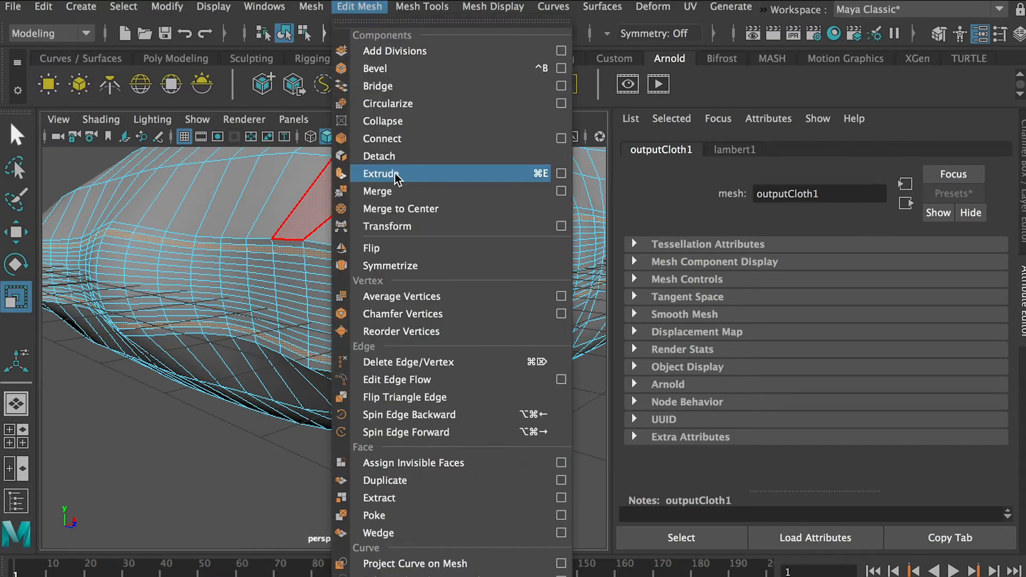
left_click(383, 173)
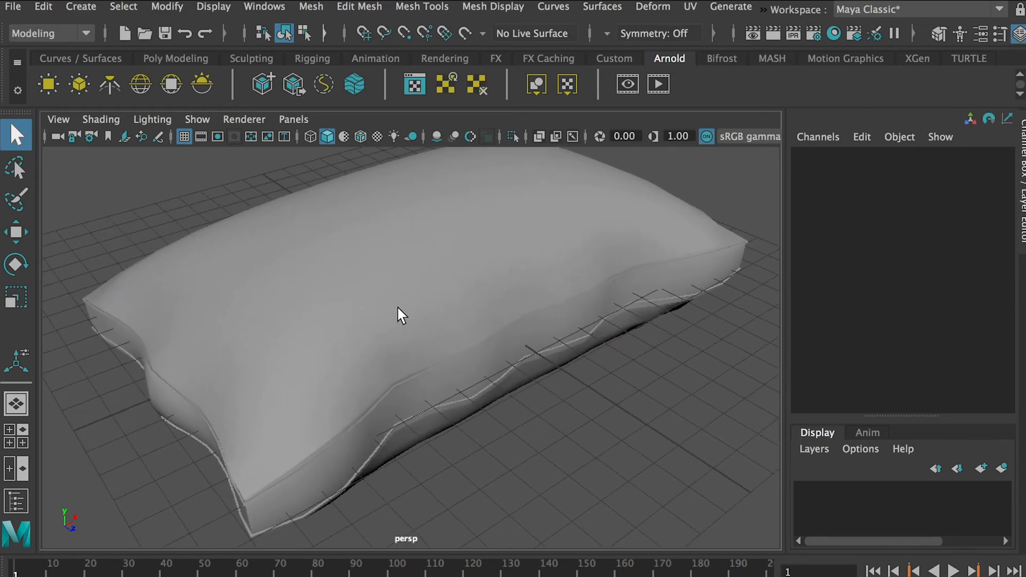
Step: Select the extruded pillow pCube1 as a whole object
left_click(601, 333)
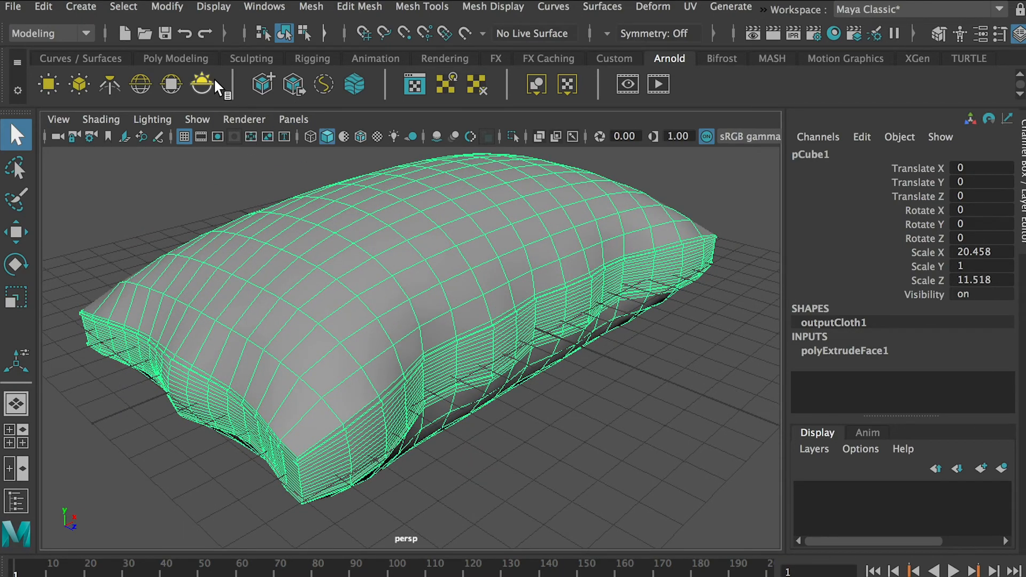
mouse_move(311, 7)
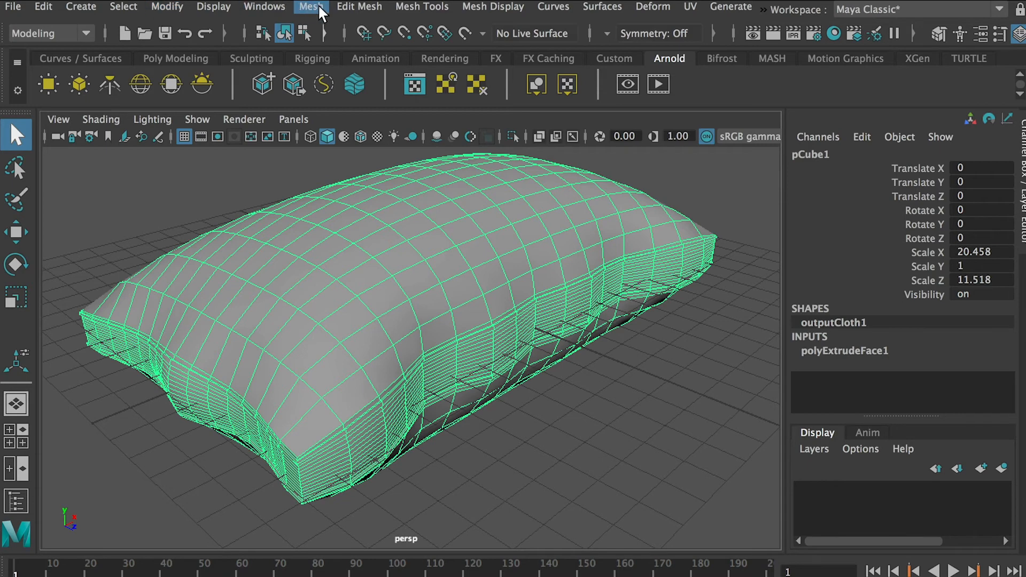
Step: Apply Mesh > Smooth with 1 division level and select the rounded pillow
left_click(311, 8)
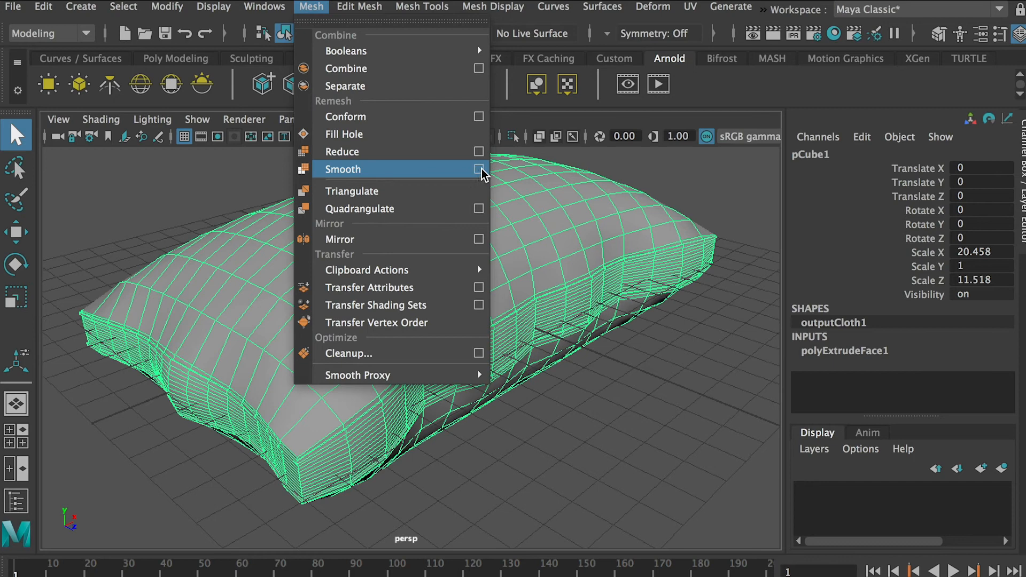
left_click(478, 169)
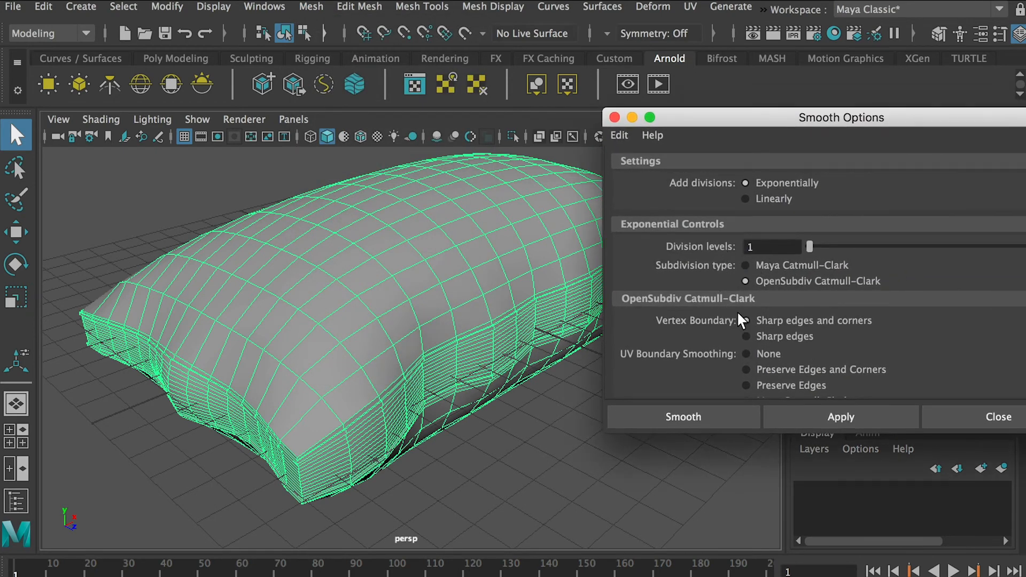
mouse_move(834, 437)
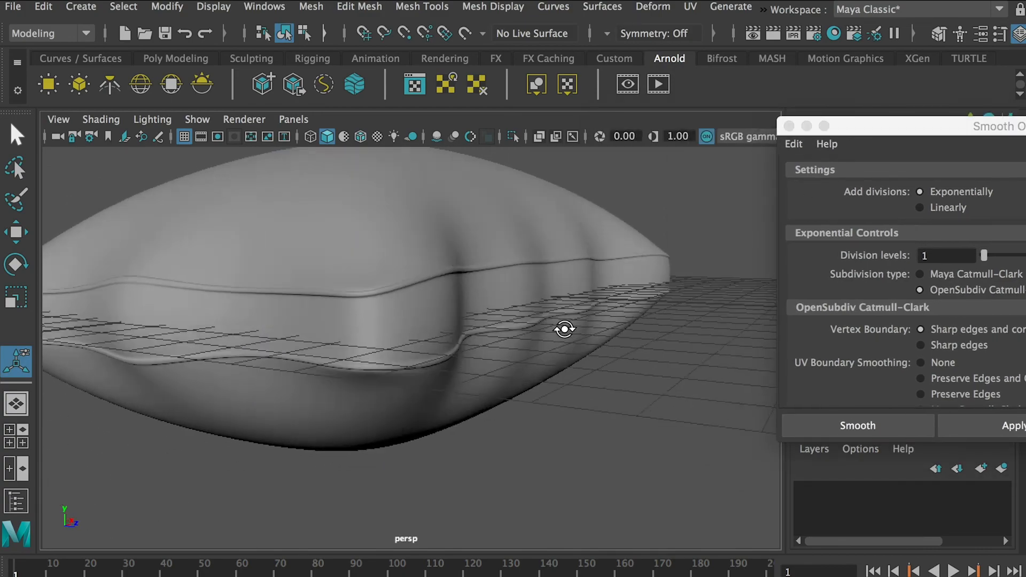
left_click(855, 425)
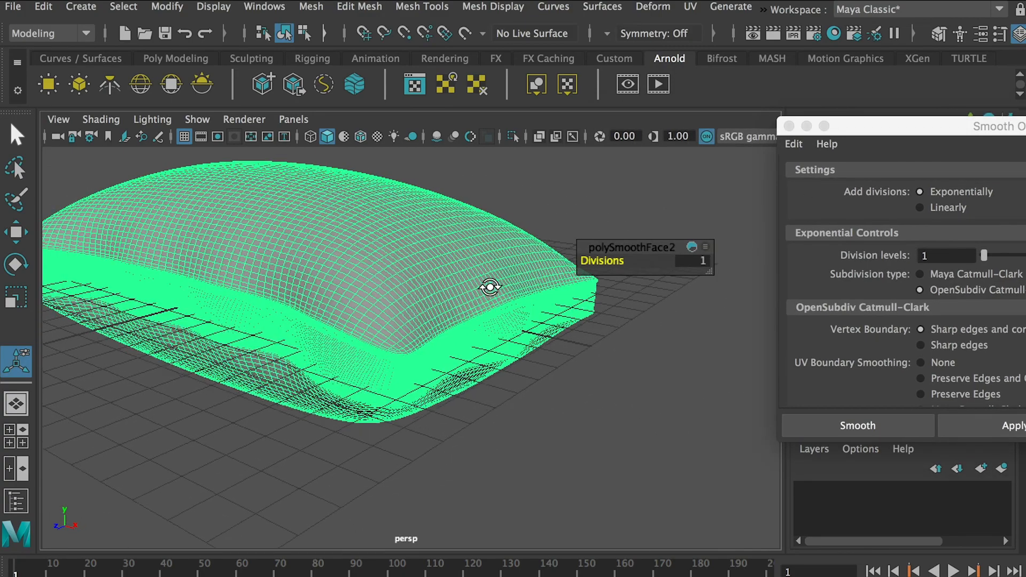